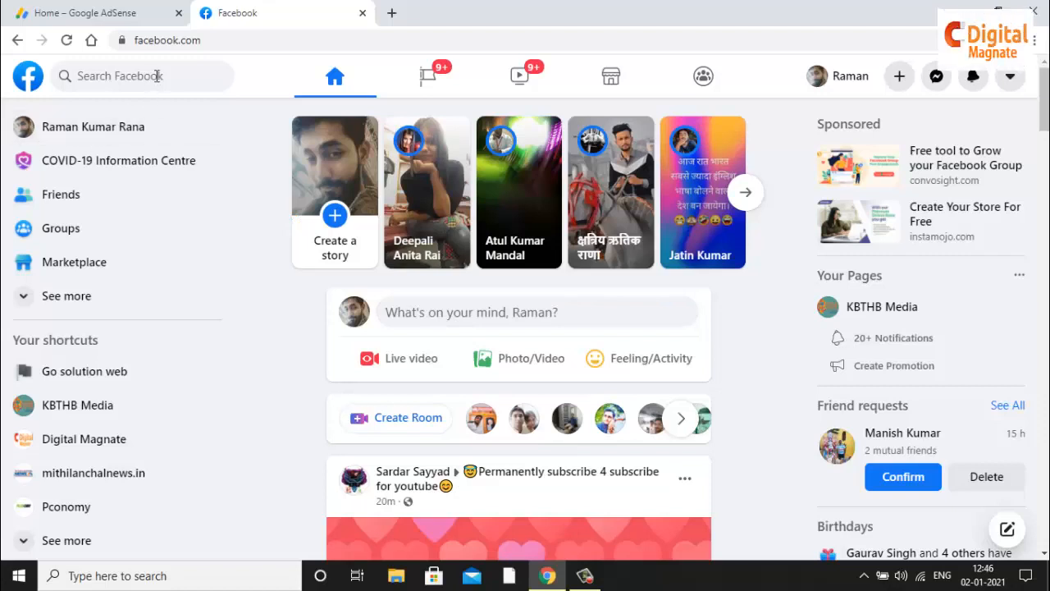
Open the K.s.college darbhanga group from the sidebar shortcuts
left_click(123, 76)
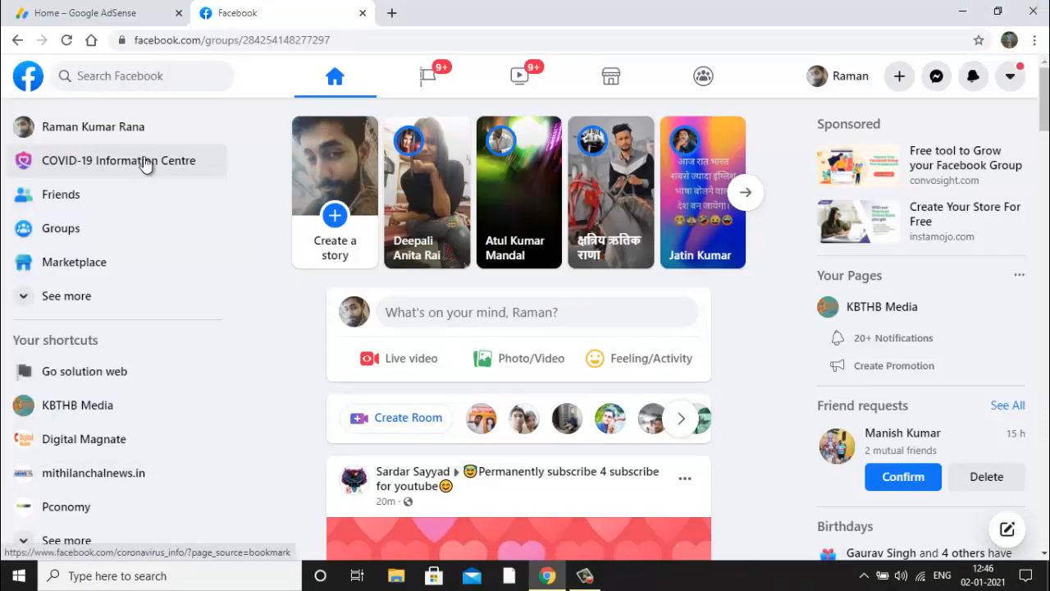
Scroll the K.s.college darbhanga Manage group sidebar down toward Settings
left_click(125, 155)
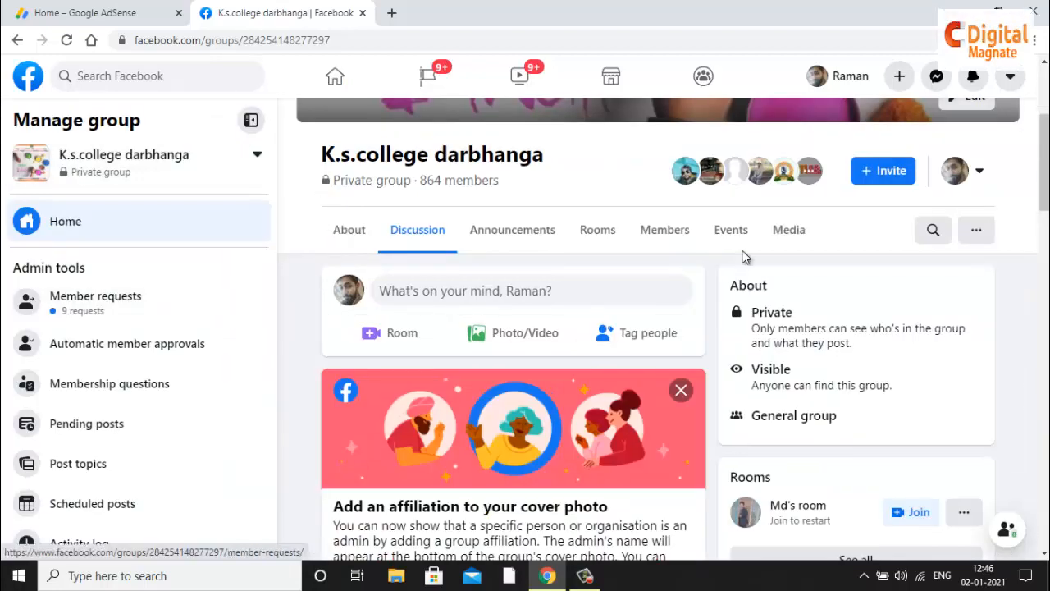
scroll("down", 3)
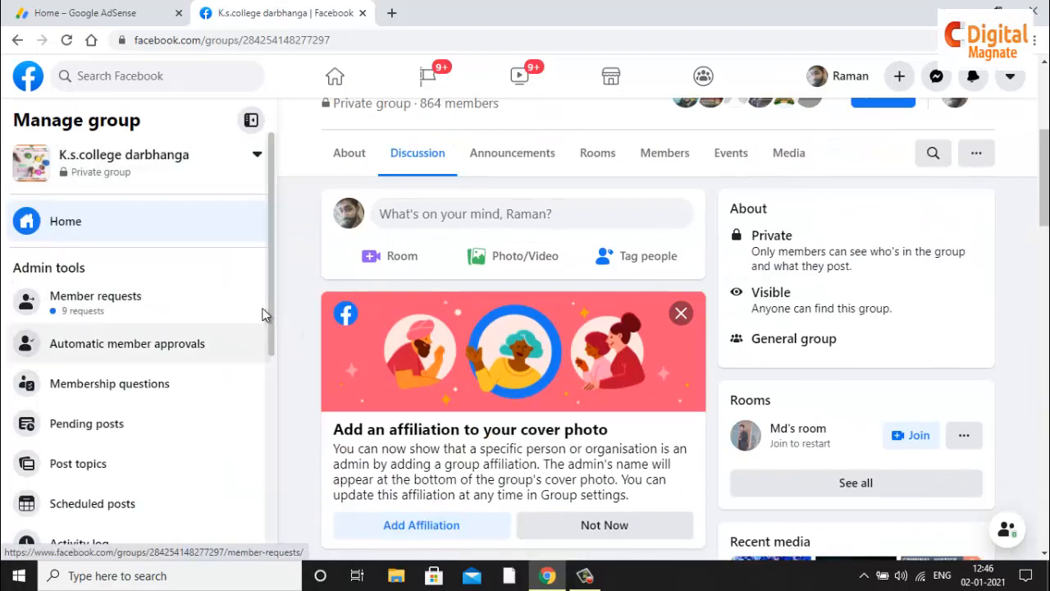
scroll("down", 3)
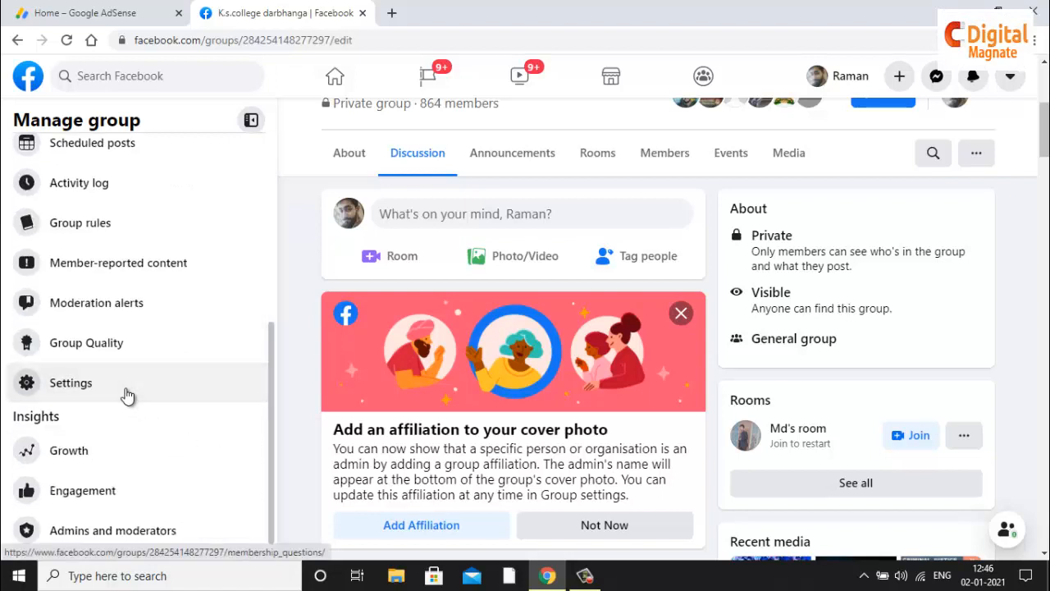
Open group Settings and scroll down to the Manage discussion section
left_click(70, 382)
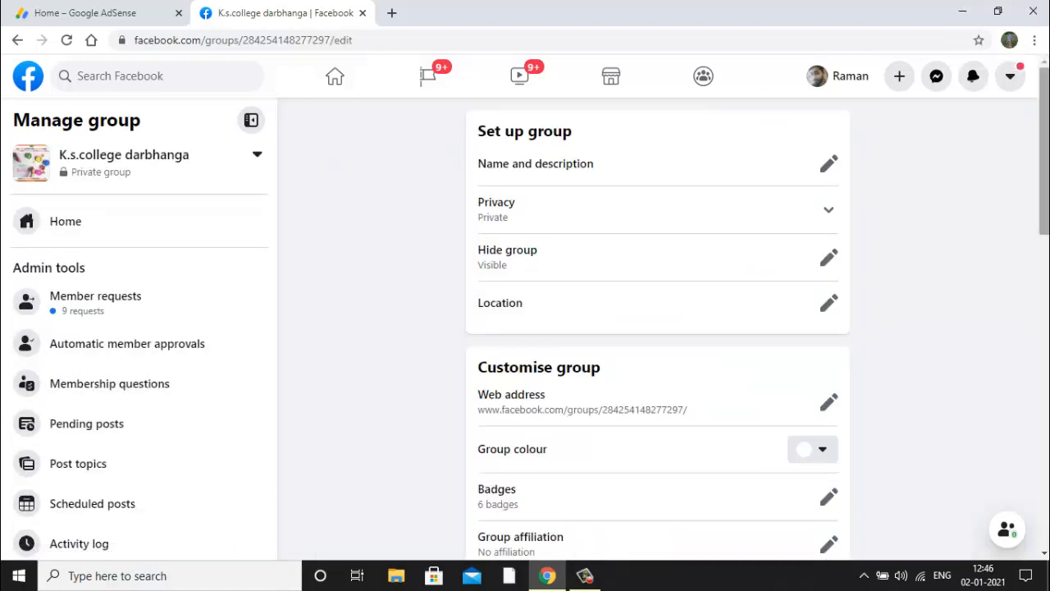
scroll("down", 3)
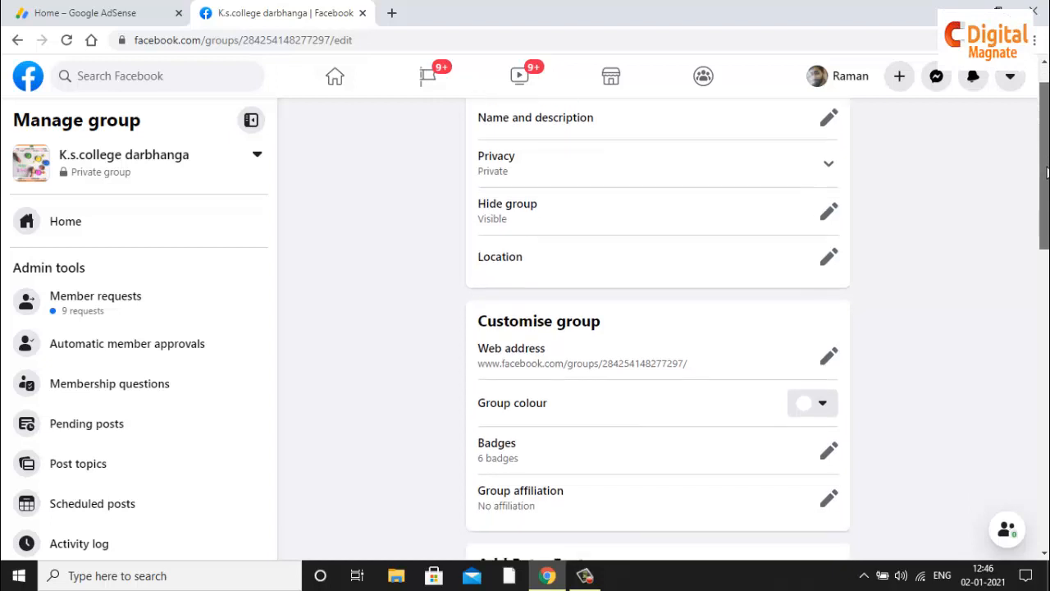
scroll("down", 3)
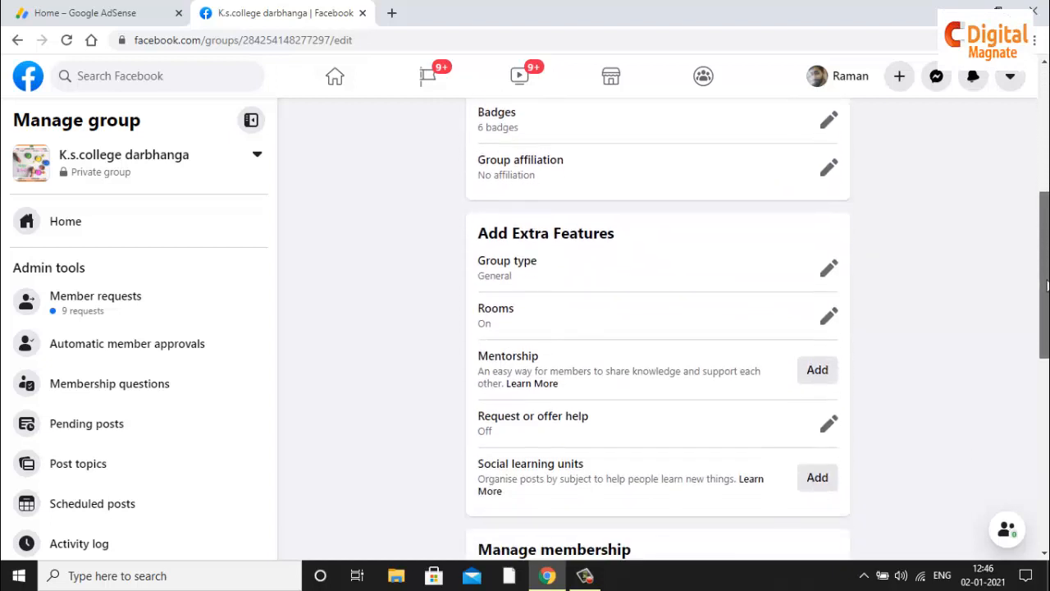
scroll("down", 3)
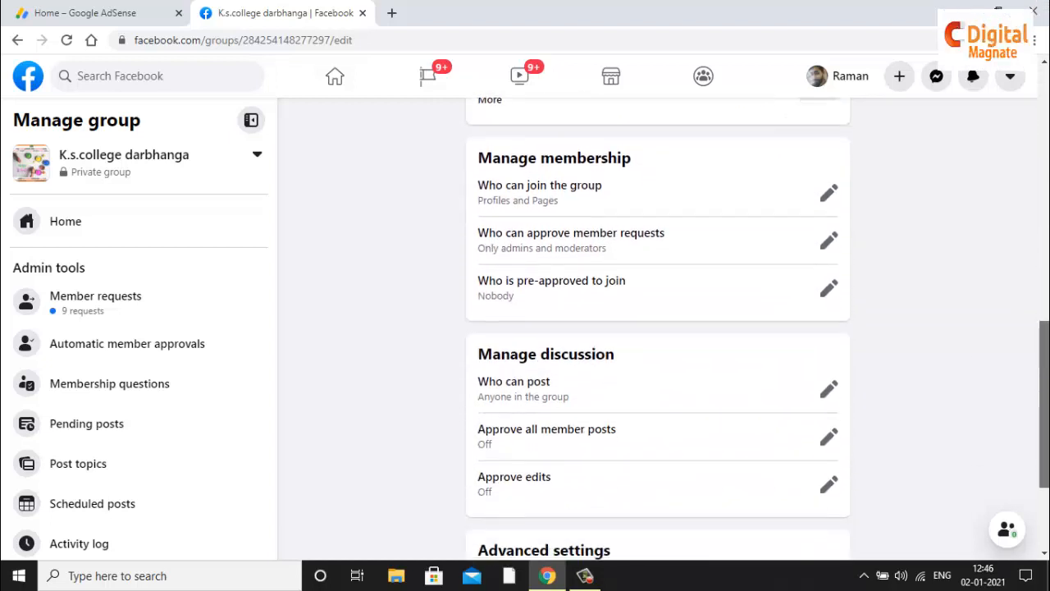
scroll("down", 3)
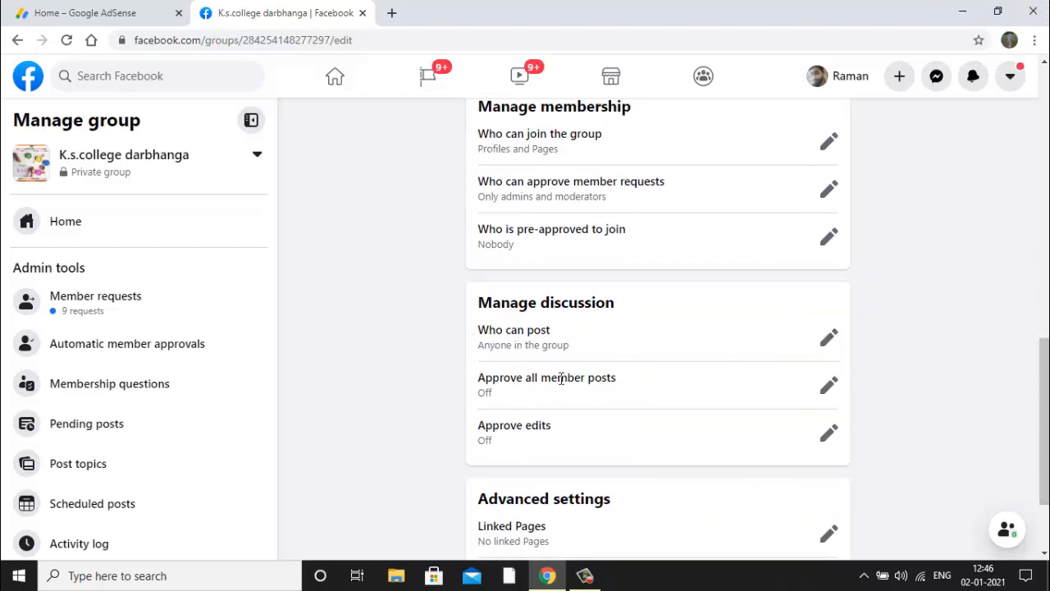
Switch Approve all member posts to On and save it
left_click(829, 384)
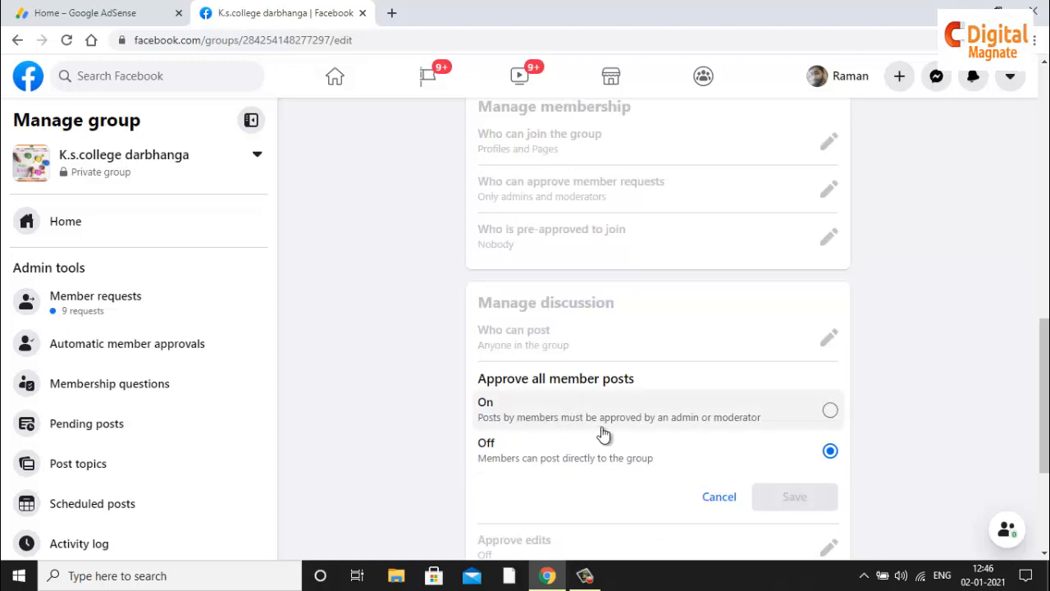
left_click(831, 410)
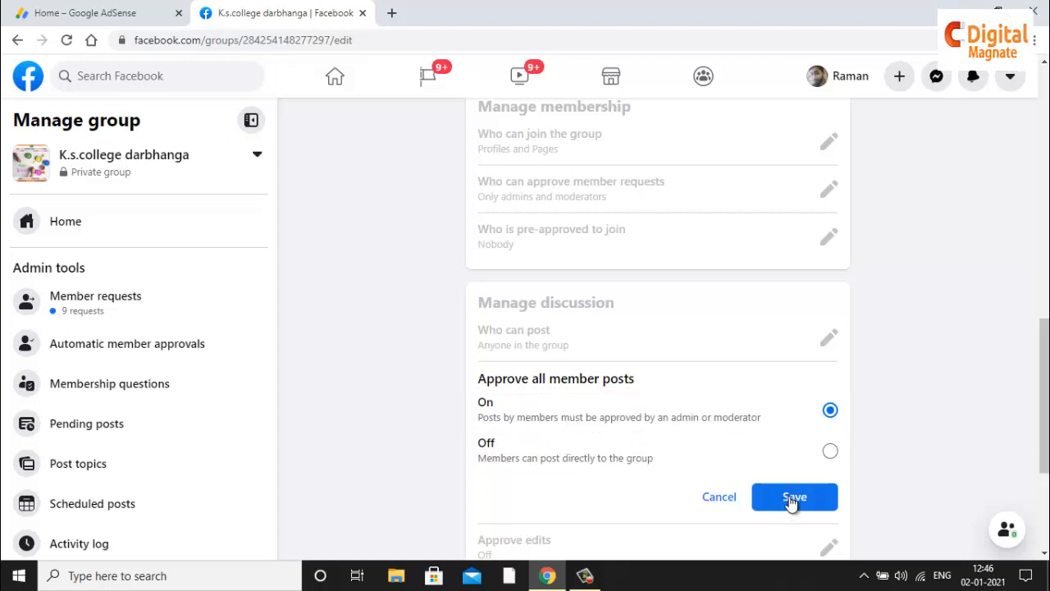
left_click(794, 496)
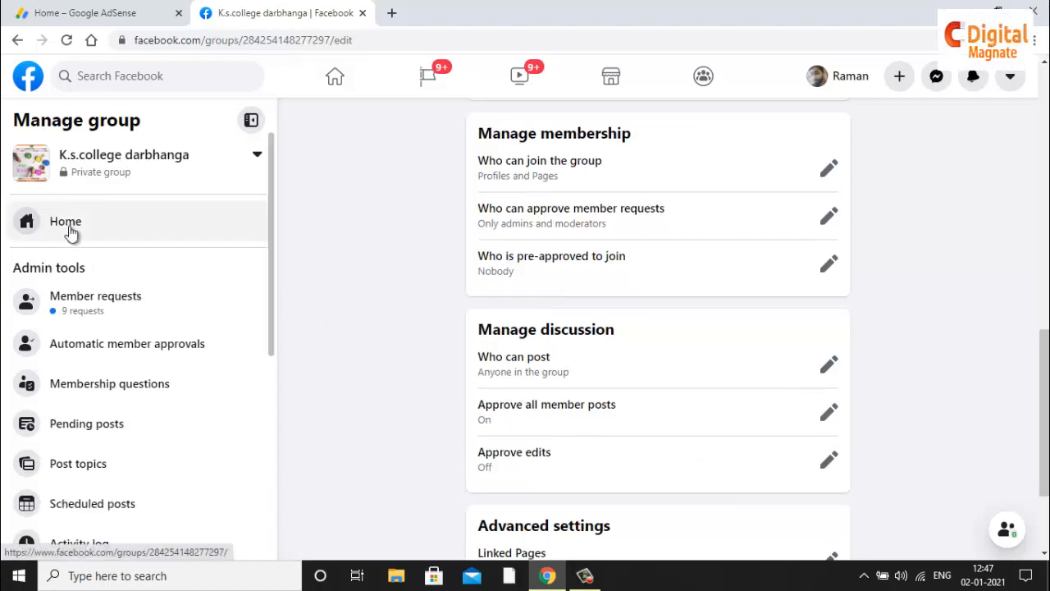
Return to the group home and open Pending posts under Admin tools
left_click(65, 221)
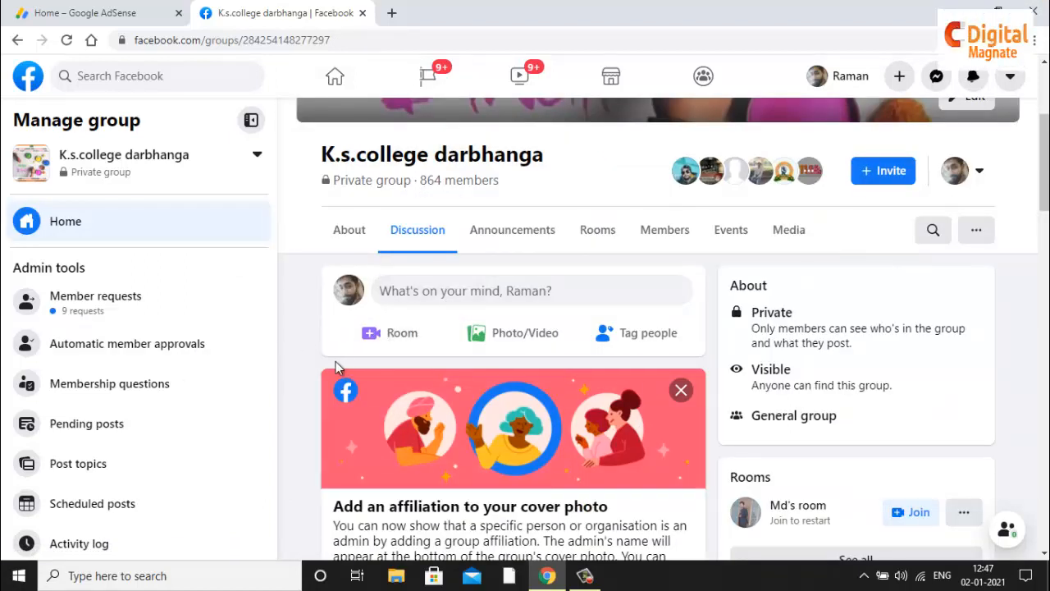
scroll("down", 3)
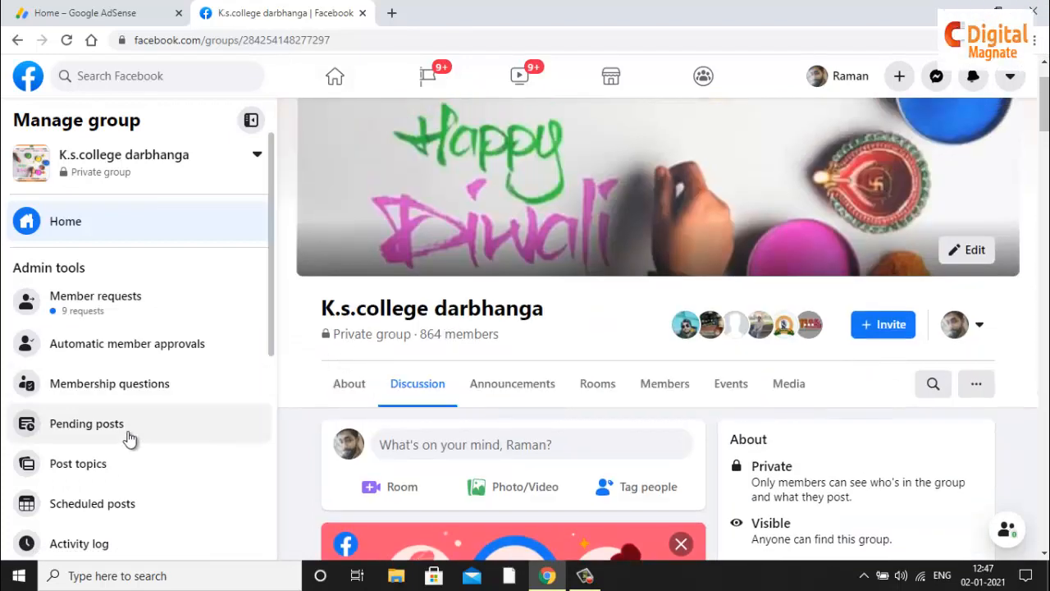
left_click(86, 423)
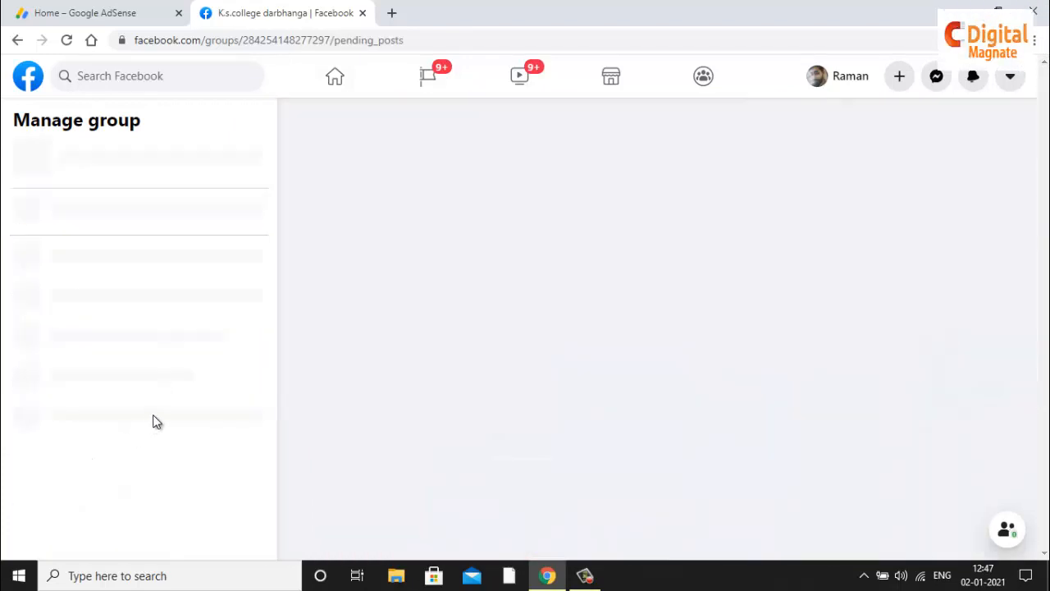
left_click(86, 424)
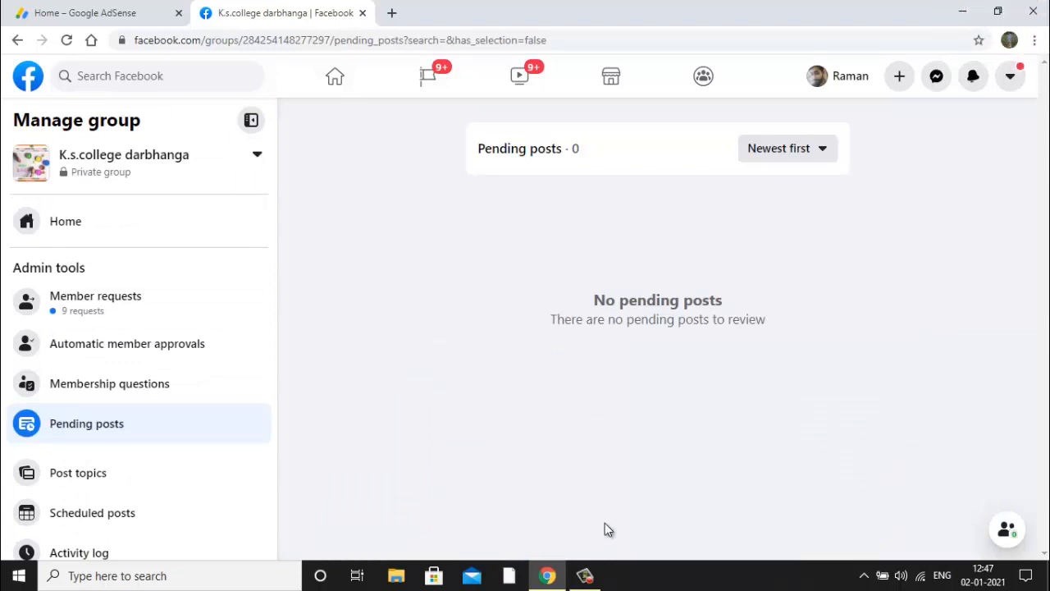